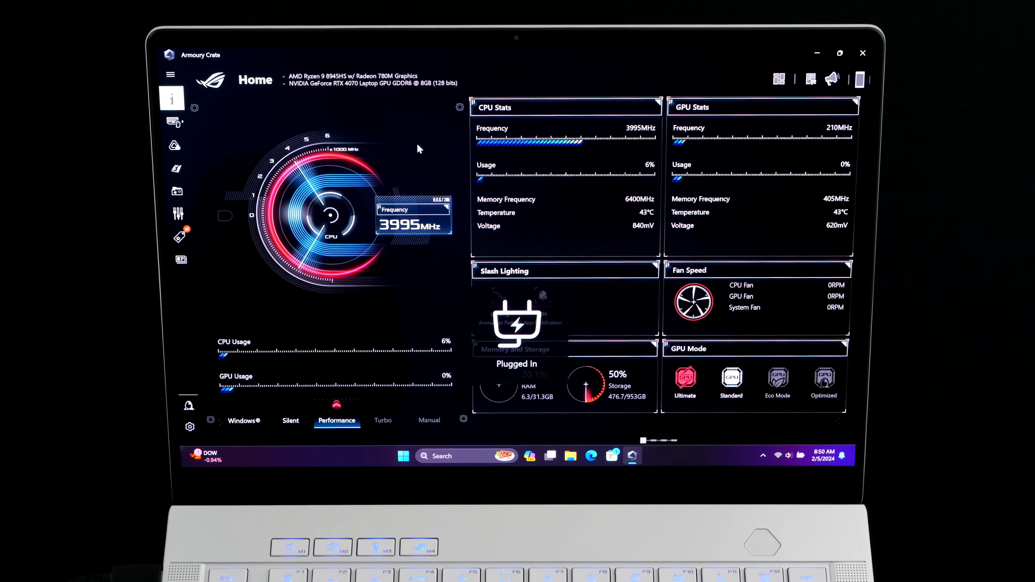
Step: Switch the laptop to Turbo operating mode and bring up Aura Sync lighting
click(382, 421)
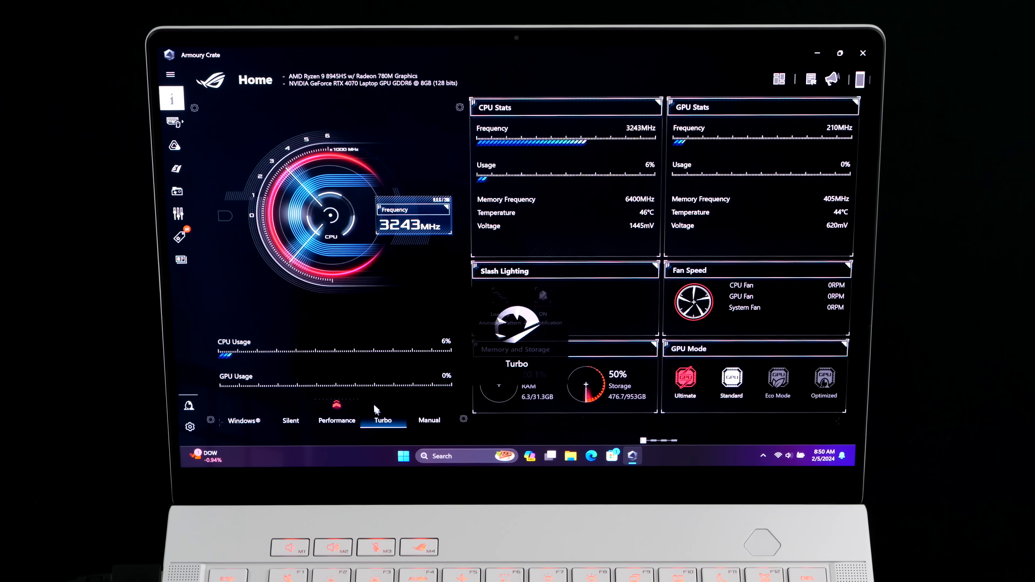
click(176, 145)
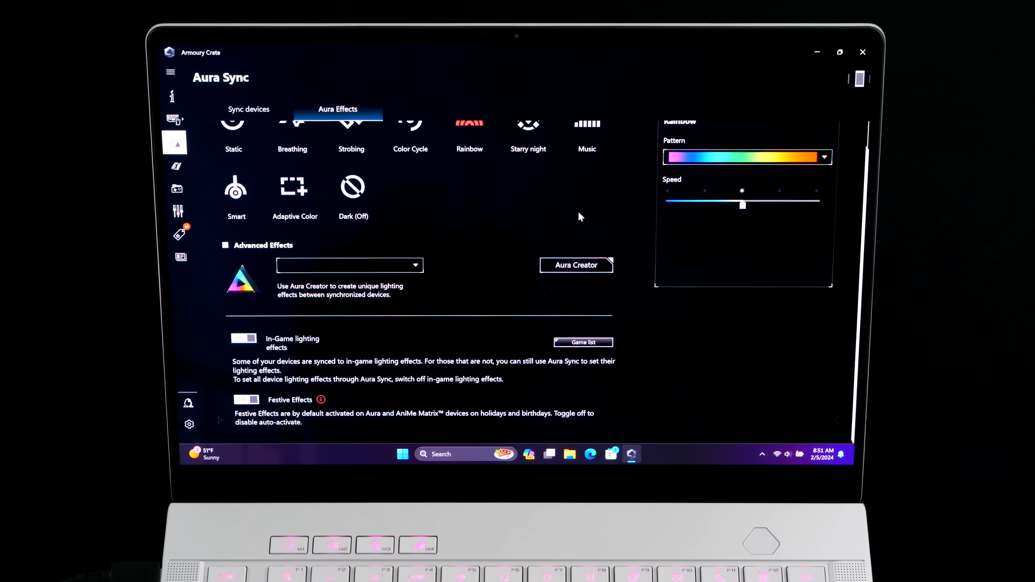
Step: Cycle the keyboard lighting through Strobing to the Color Cycle effect under Basic Effects
scroll(up, 3)
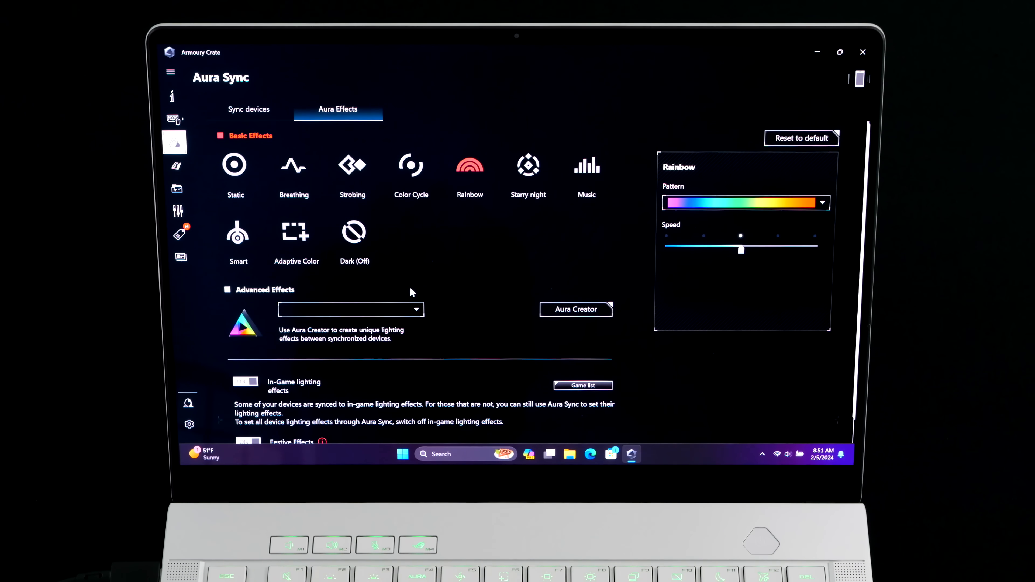
click(352, 165)
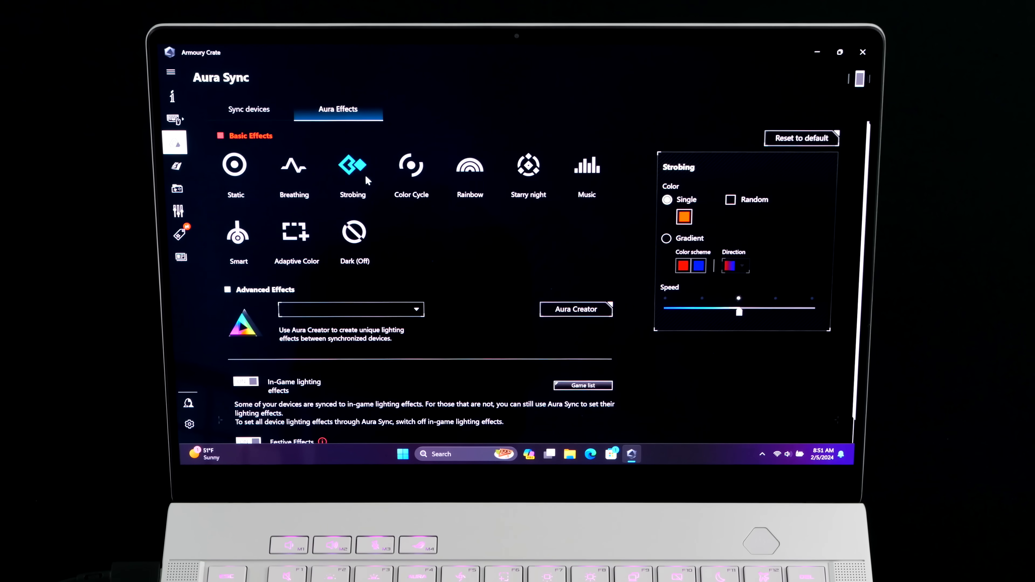
click(411, 164)
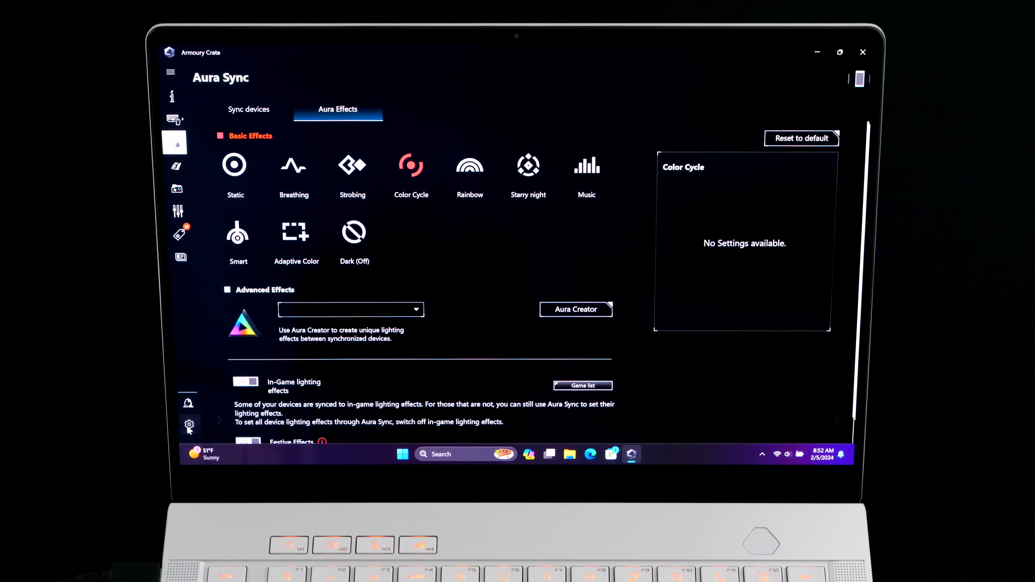
Step: Show the Update Center in Settings with the app and device components up to date
click(189, 424)
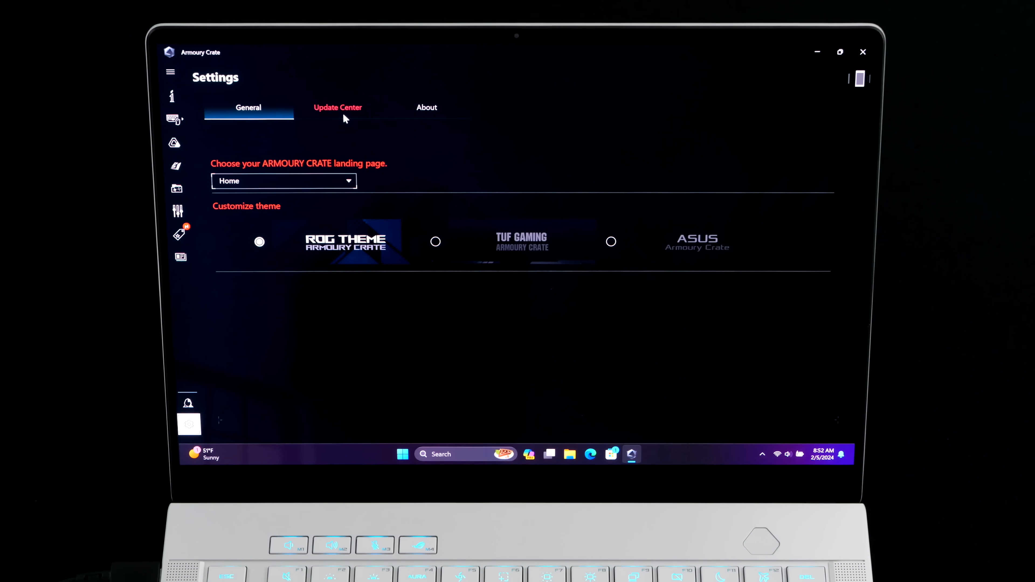
click(337, 108)
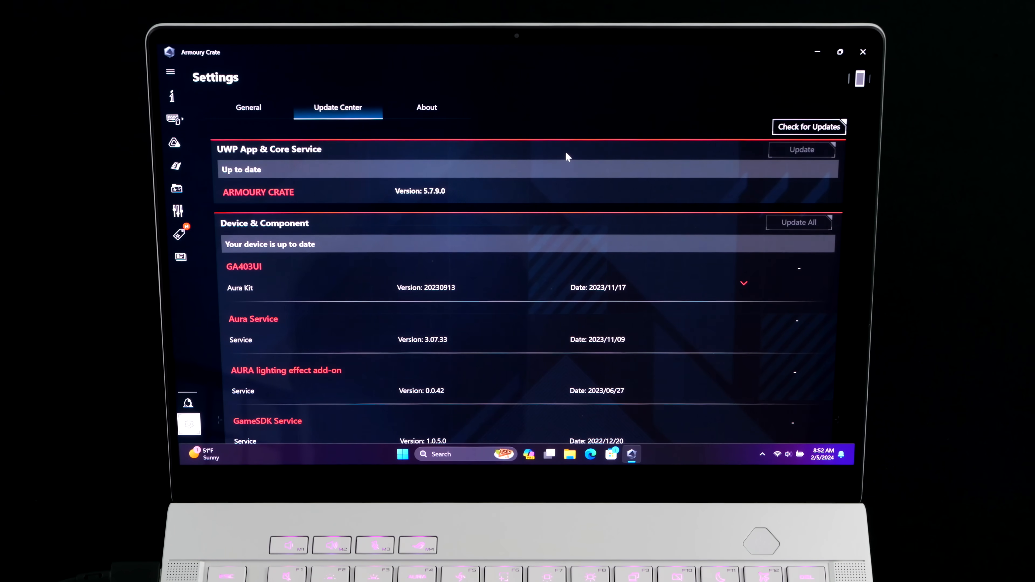